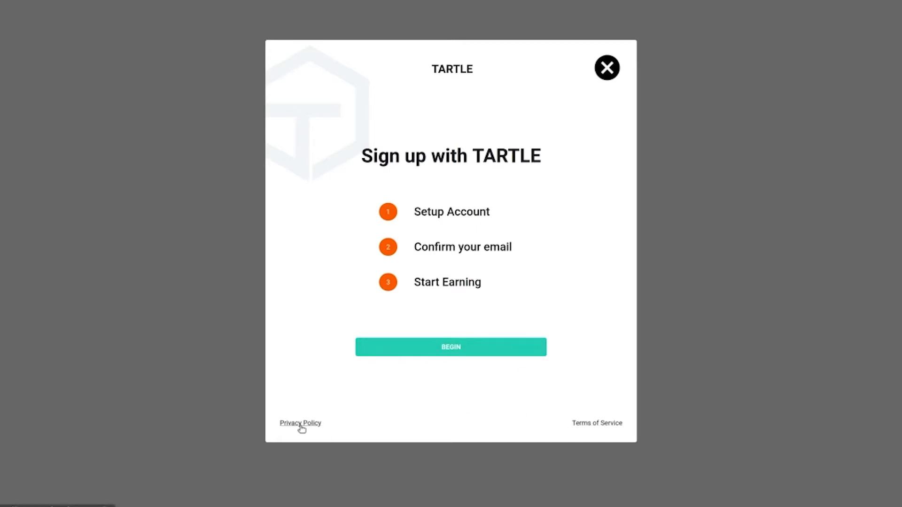
mouse_move(497, 398)
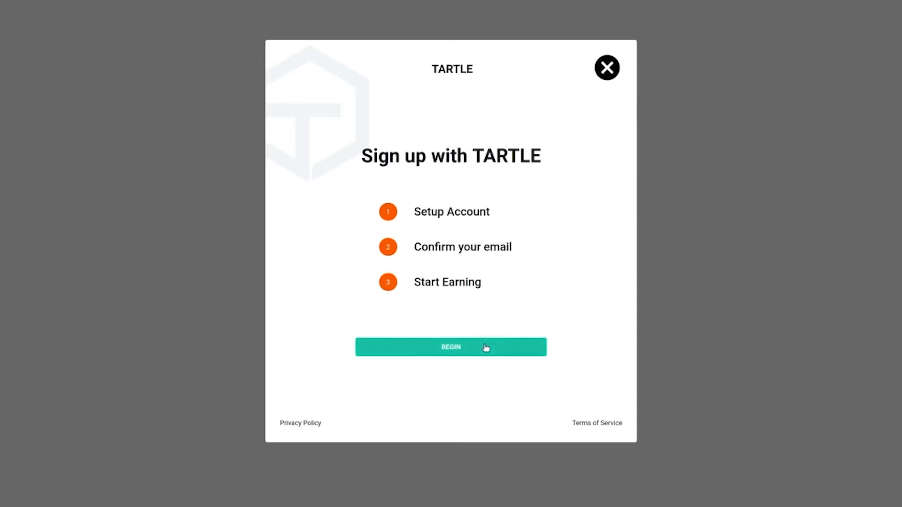
Step: Begin the TARTLE sign-up from the welcome screen to reach step 1
click(450, 347)
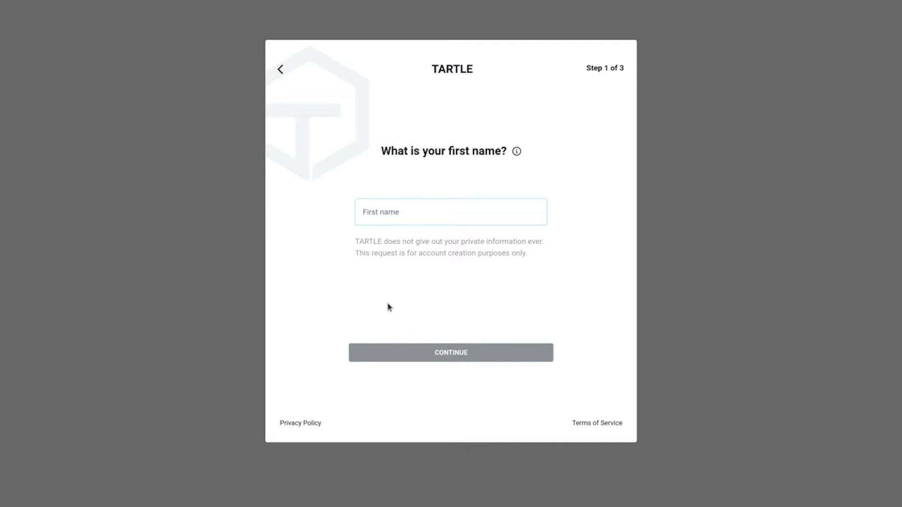
Step: Enter the first name, continue, and begin the last name with 'N'
click(450, 211)
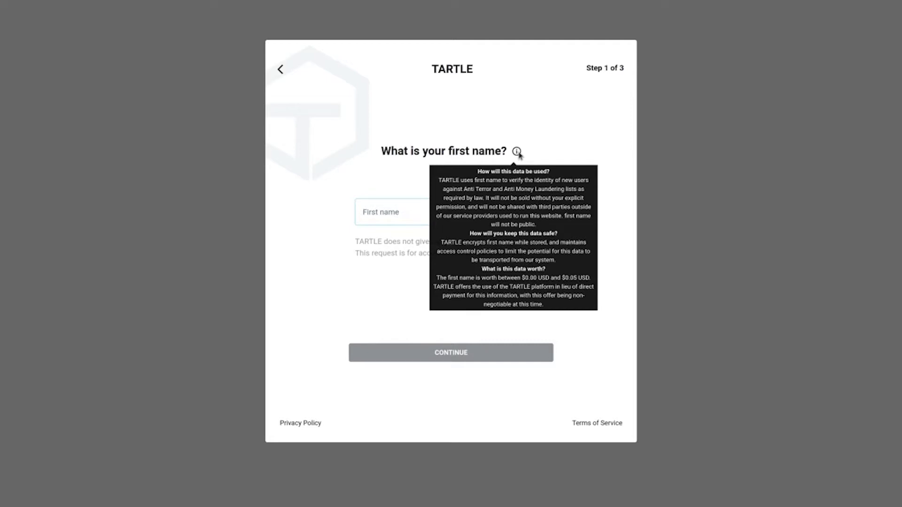
mouse_move(369, 174)
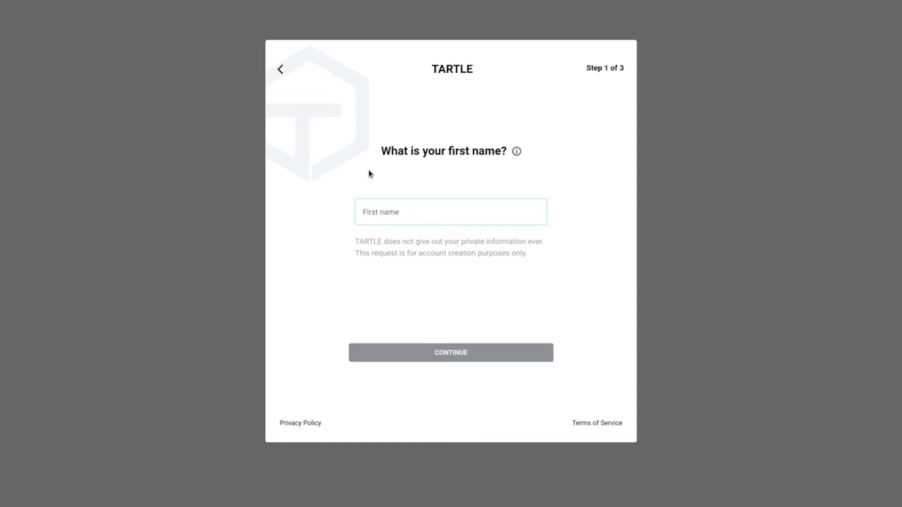
click(450, 212)
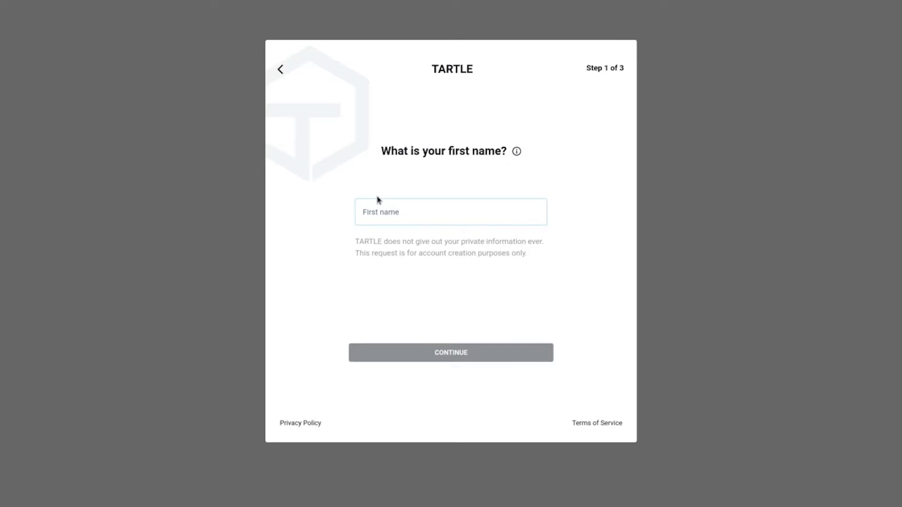
text(N)
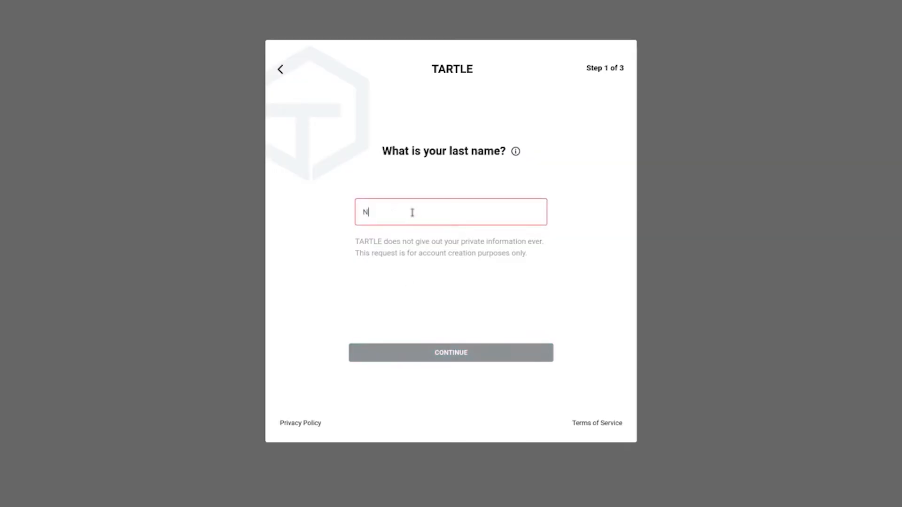
Step: Finish the last name, enter birthday 04/28/2021, and continue to the email step
text(o)
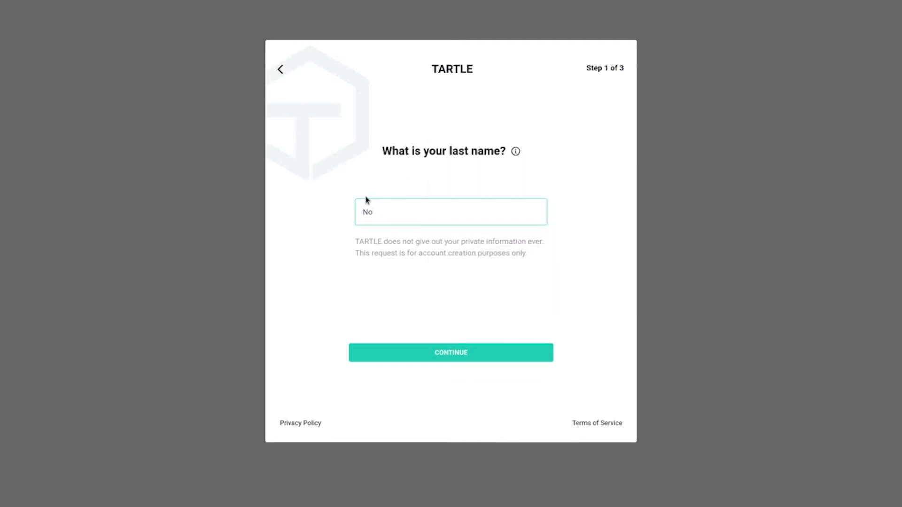
mouse_move(347, 245)
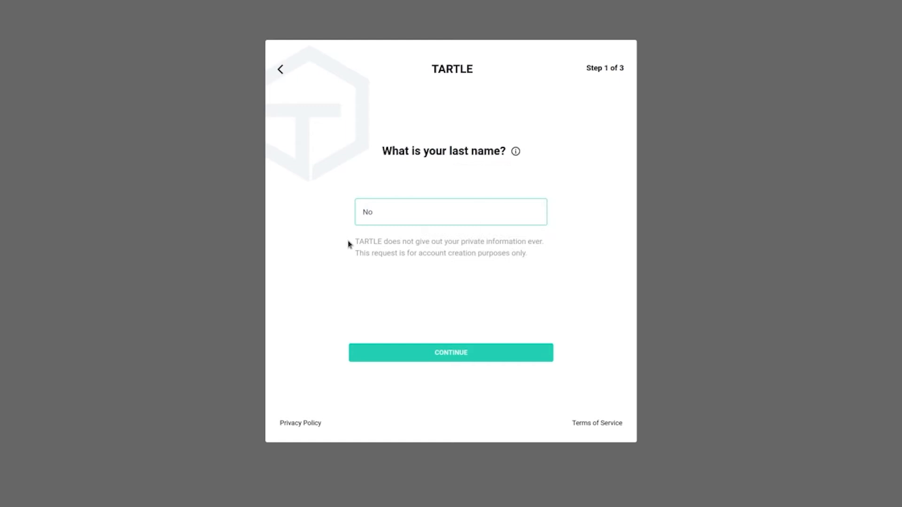
click(450, 352)
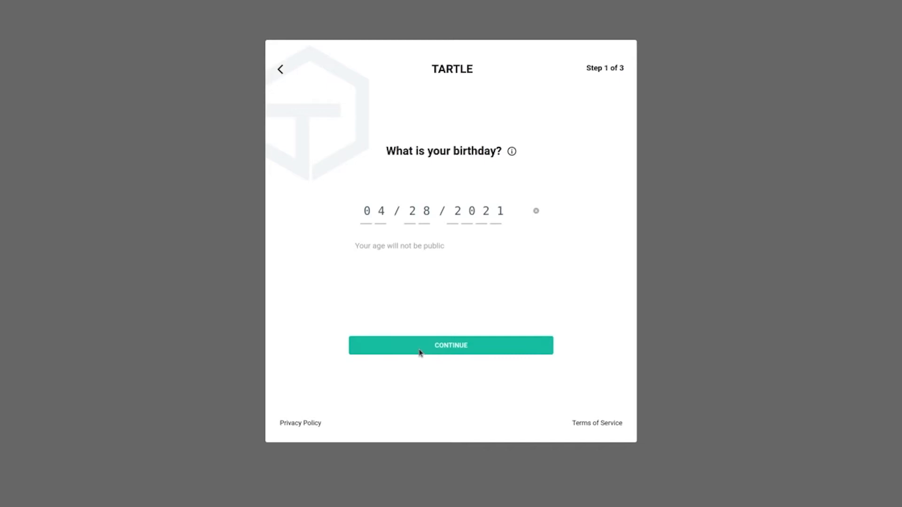
click(450, 345)
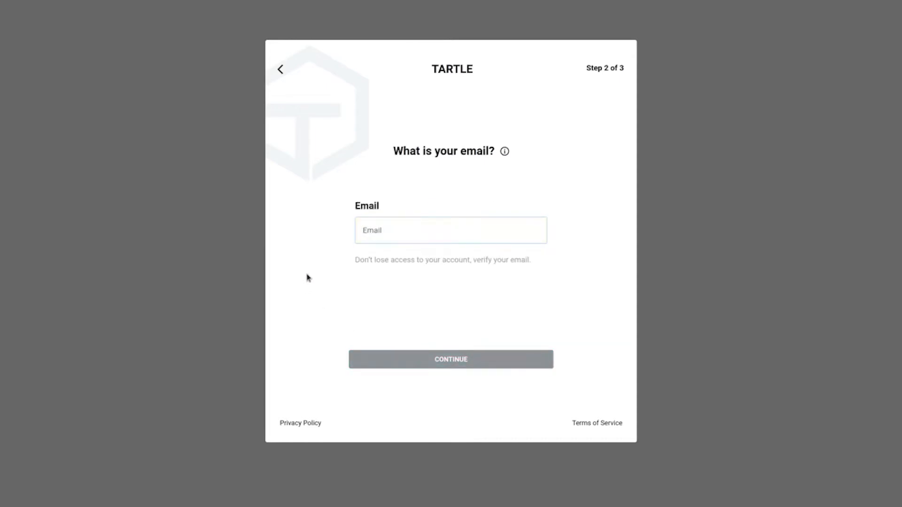
Step: Enter the email address starting 'contaco' and continue to the password page
click(450, 230)
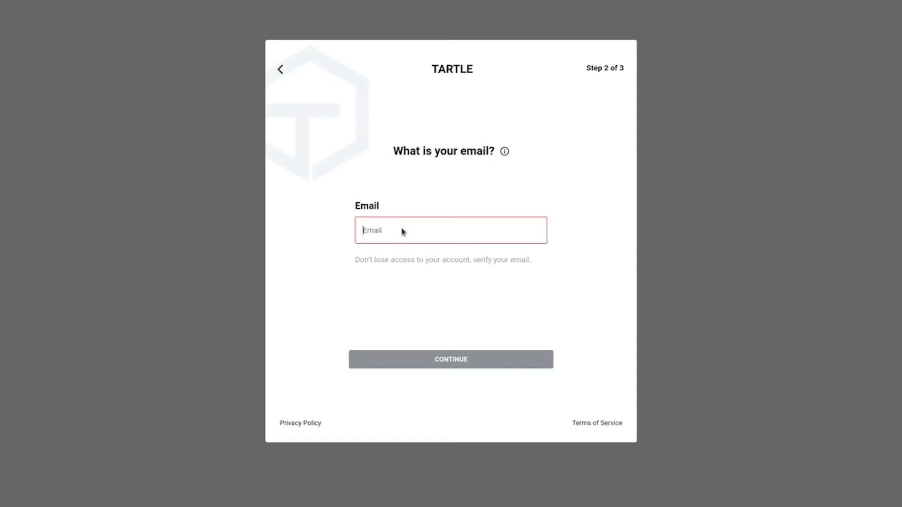
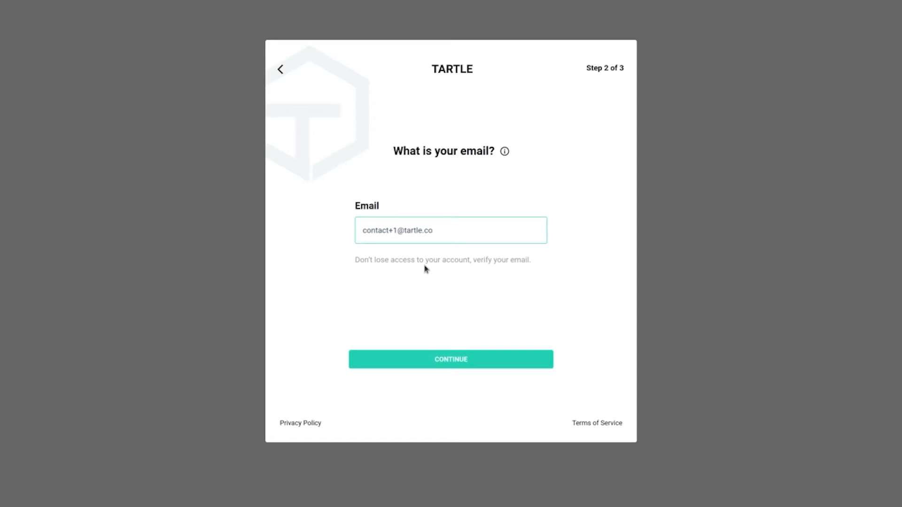
mouse_move(461, 315)
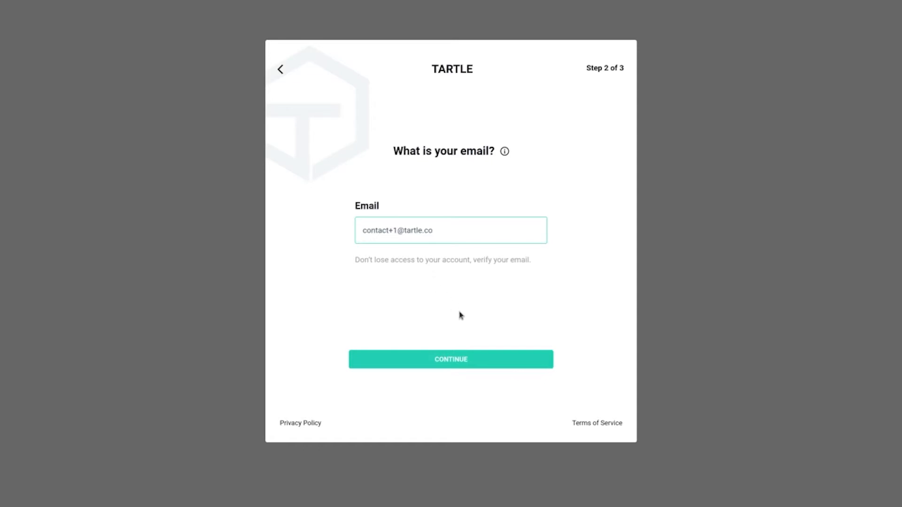
mouse_move(504, 150)
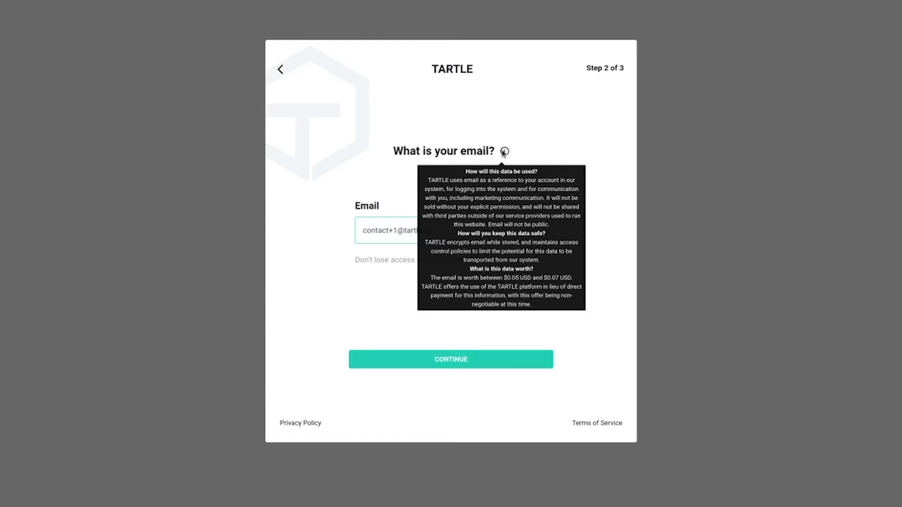
mouse_move(321, 250)
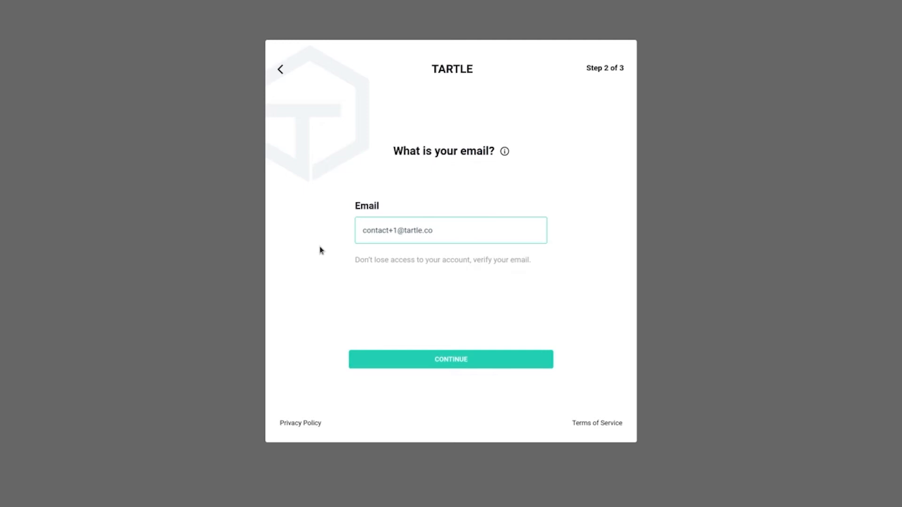
mouse_move(466, 318)
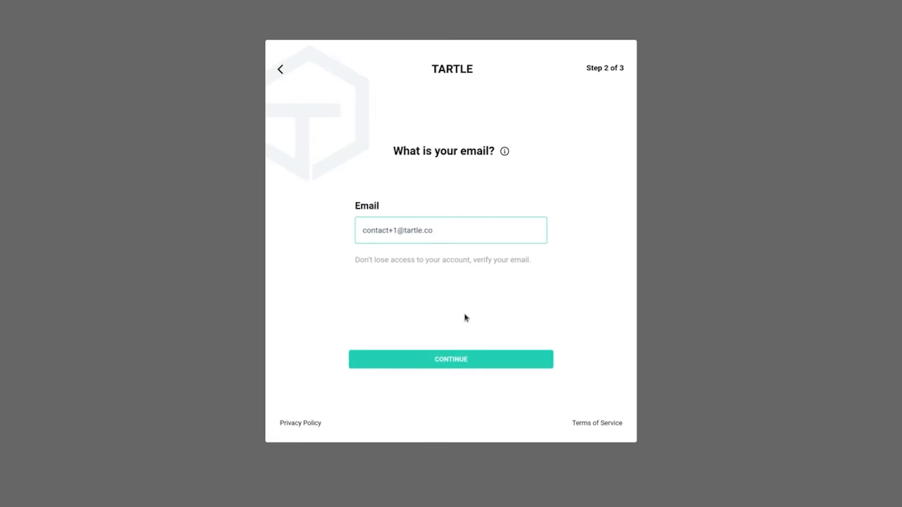
click(450, 359)
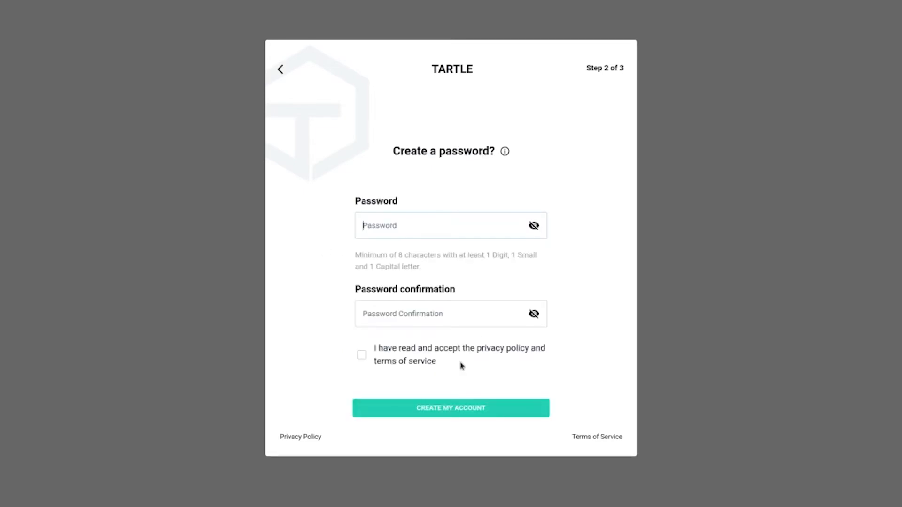
click(450, 225)
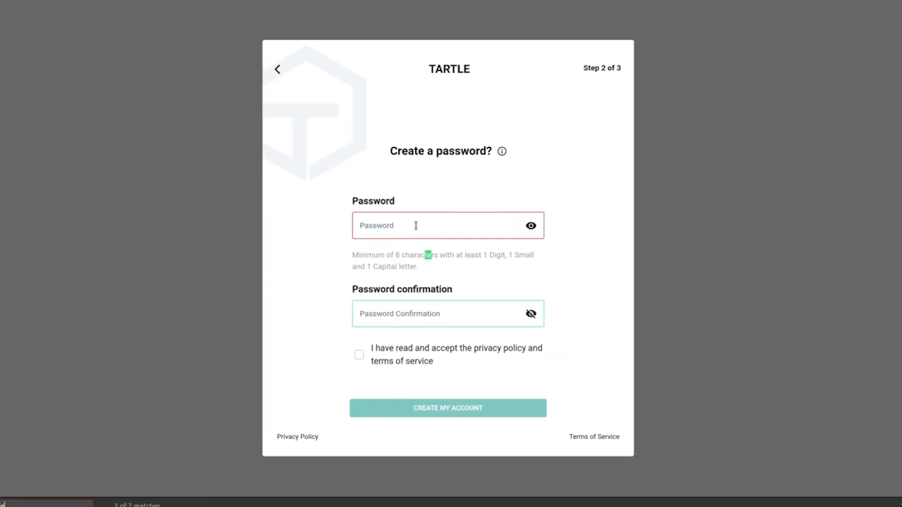
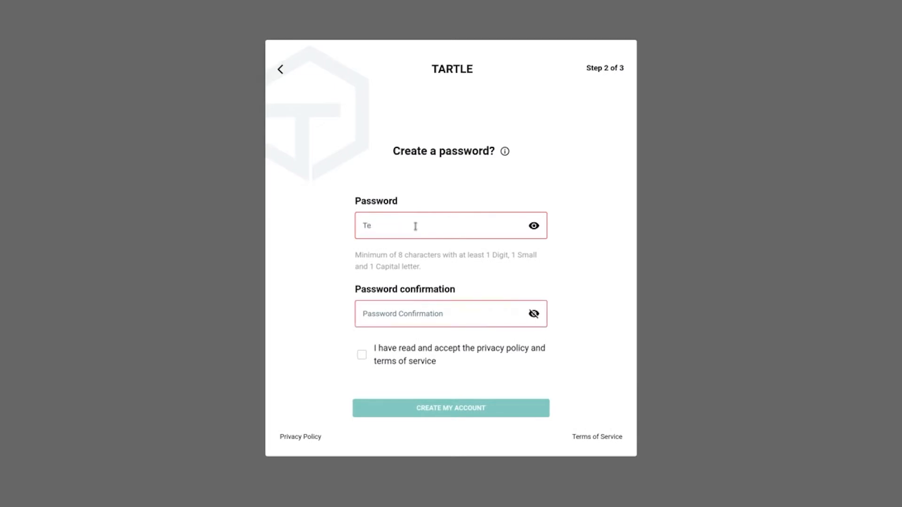
click(533, 225)
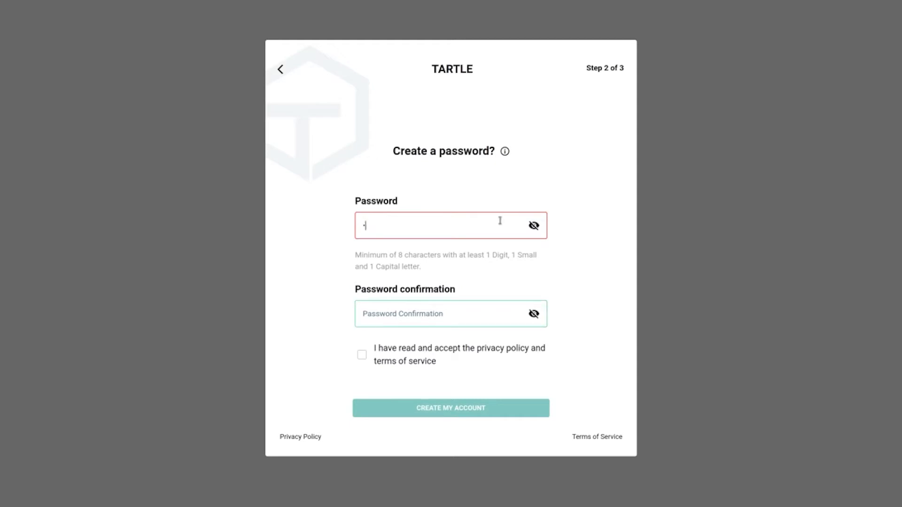
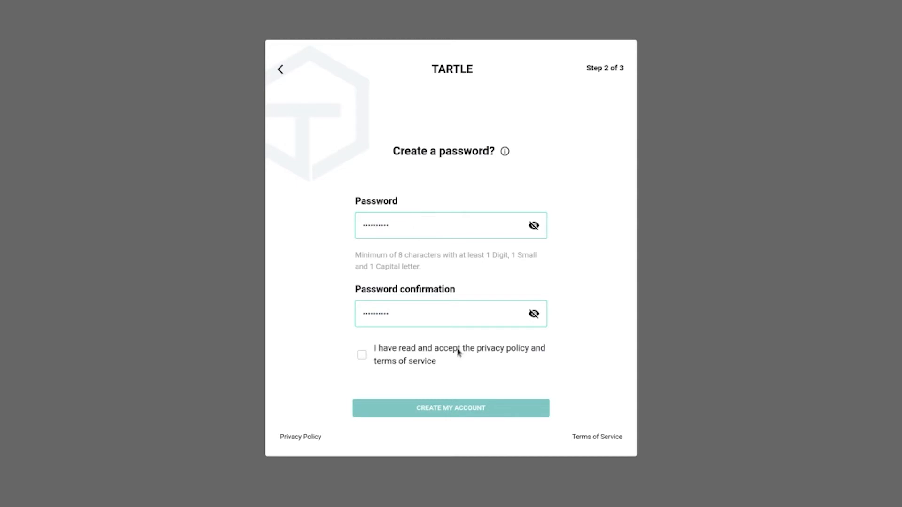
mouse_move(534, 240)
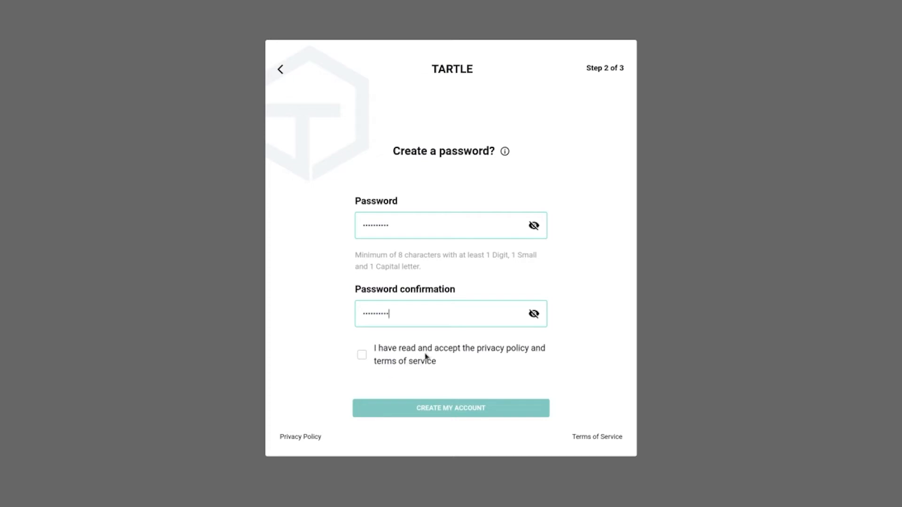
mouse_move(525, 356)
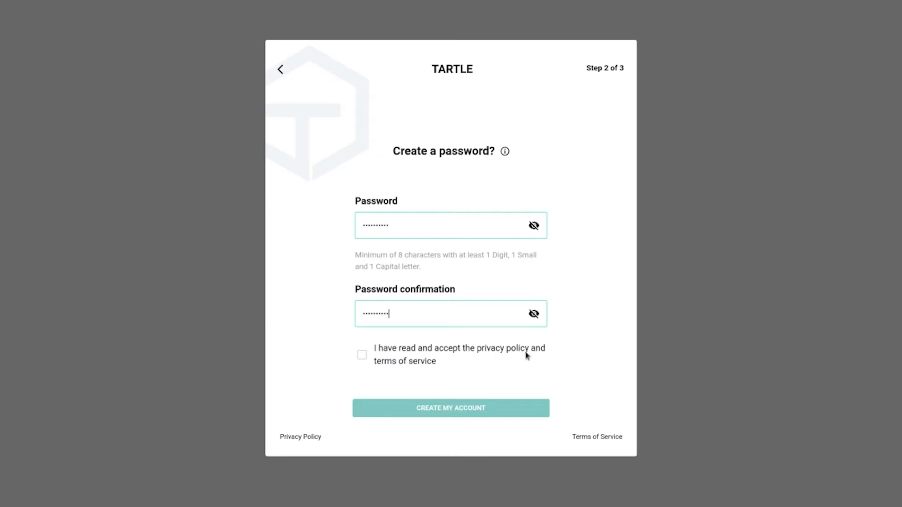
mouse_move(596, 415)
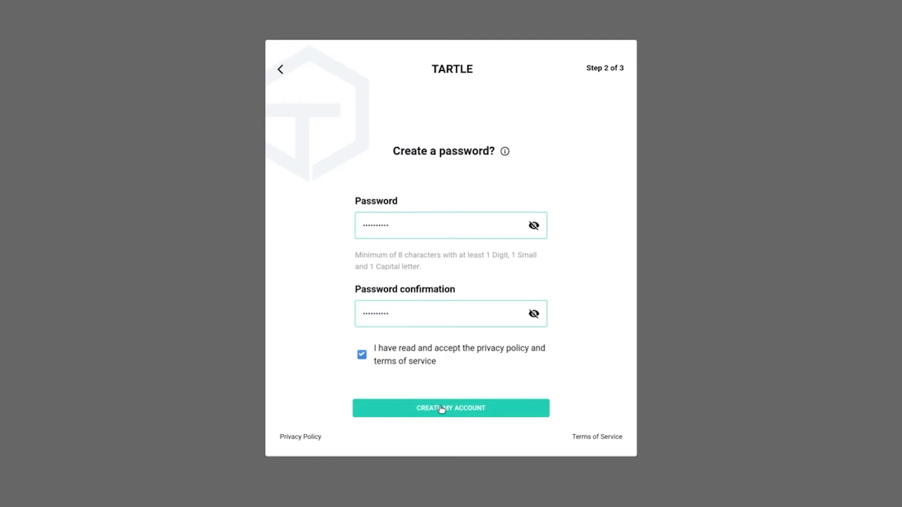
Step: Create the account, triggering the robot-check puzzle
click(450, 408)
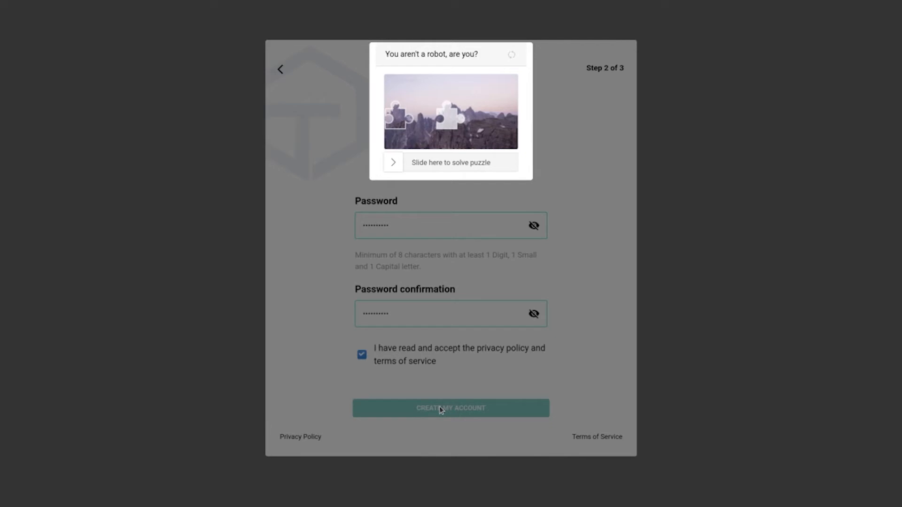
mouse_move(393, 162)
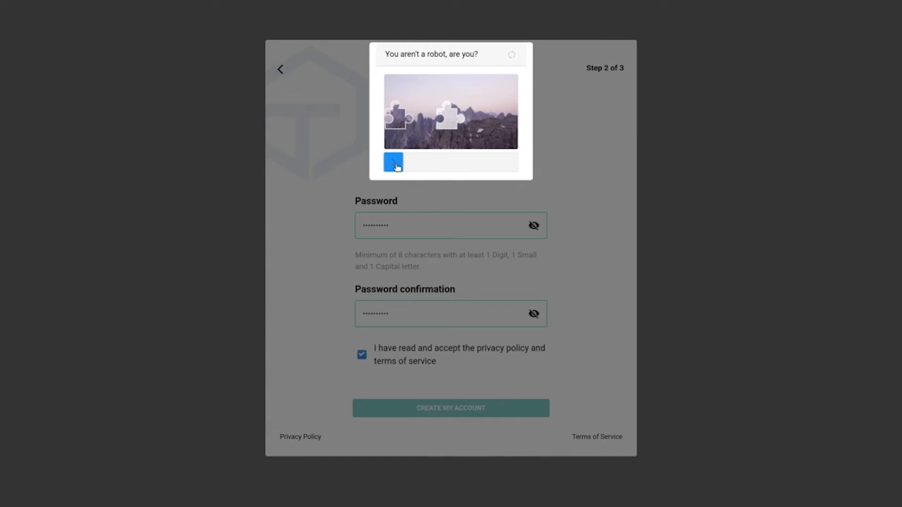
Step: Slide the captcha puzzle piece toward its gap and submit the attempt, which fails
drag(393, 163, 410, 163)
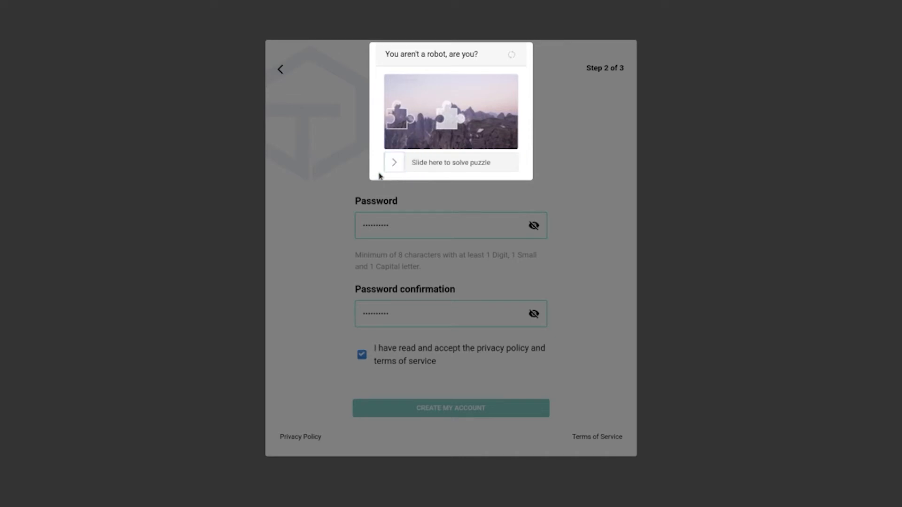
drag(394, 162, 449, 161)
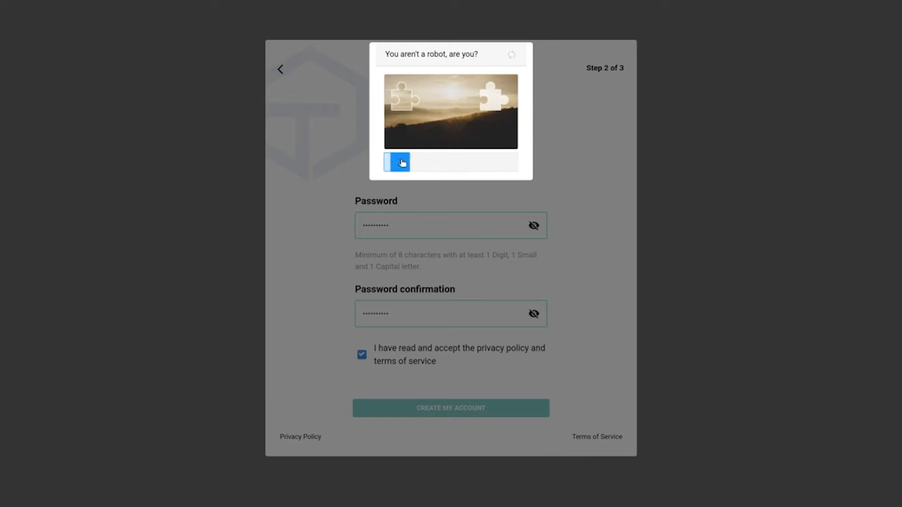
drag(396, 162, 466, 163)
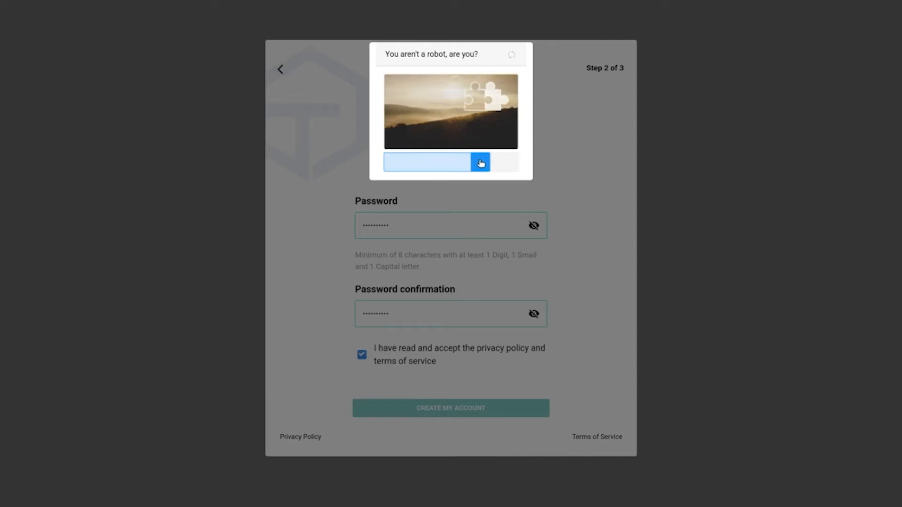
drag(480, 162, 491, 162)
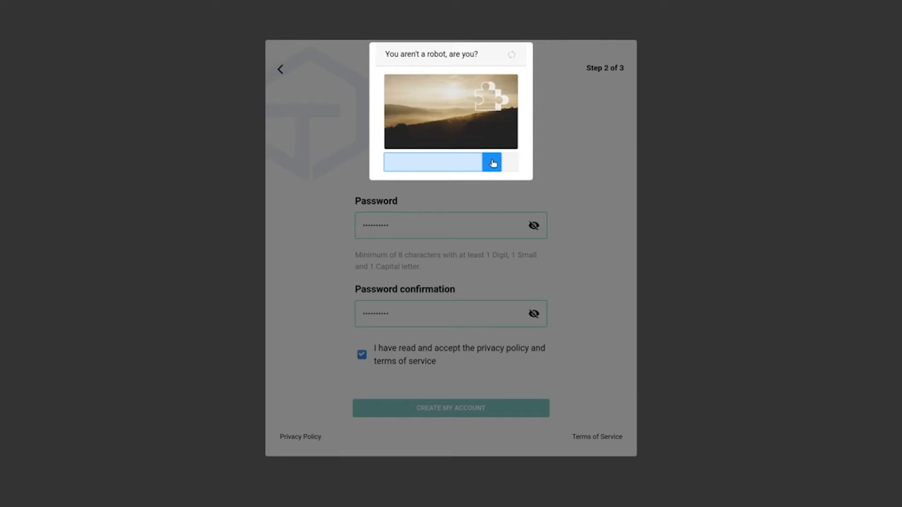
drag(491, 162, 496, 163)
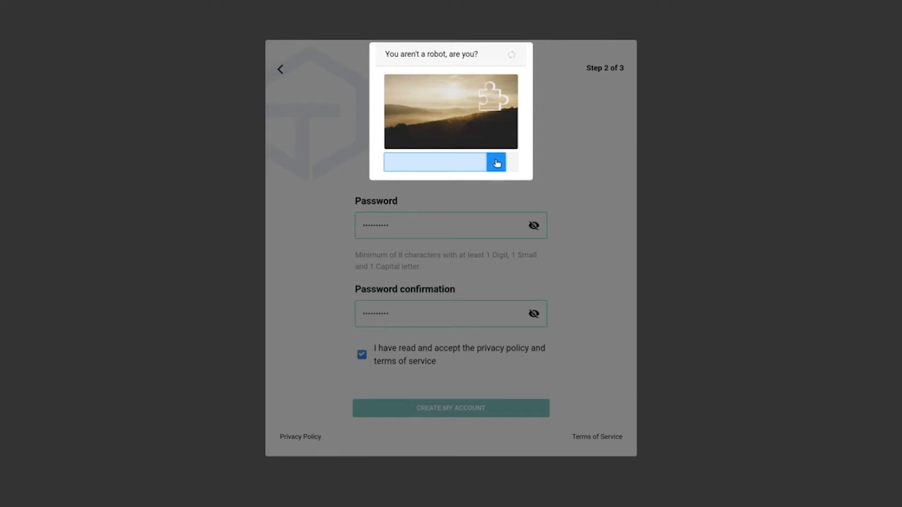
click(496, 162)
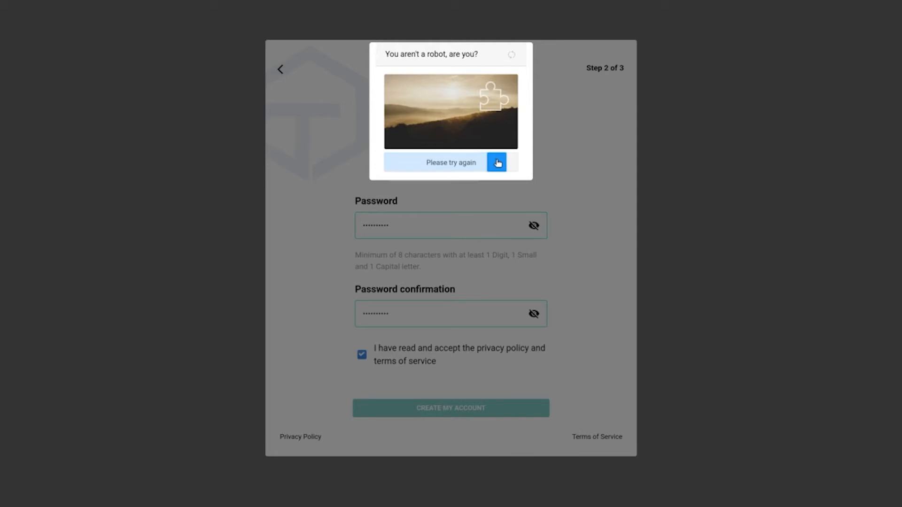